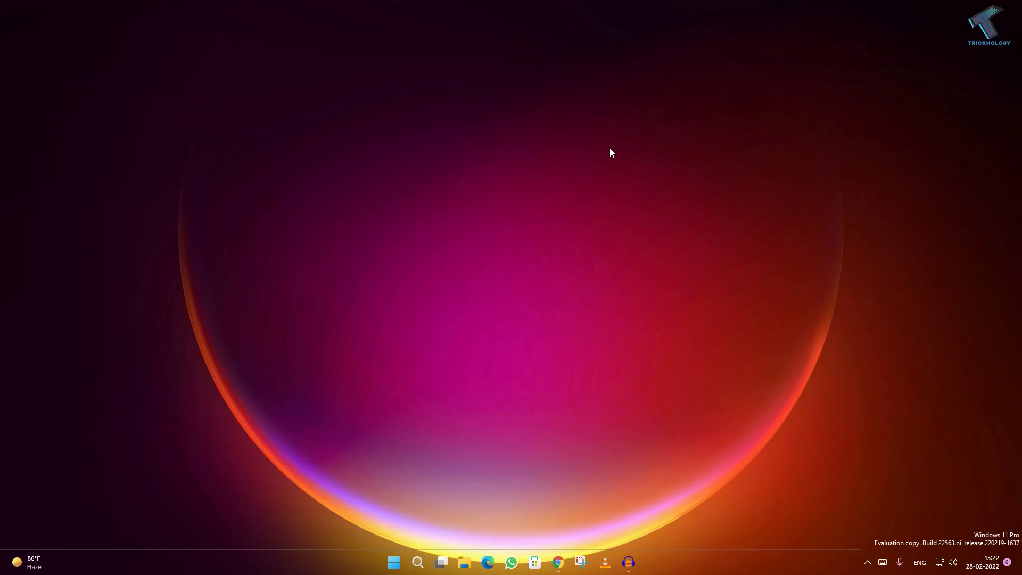
mouse_move(409, 562)
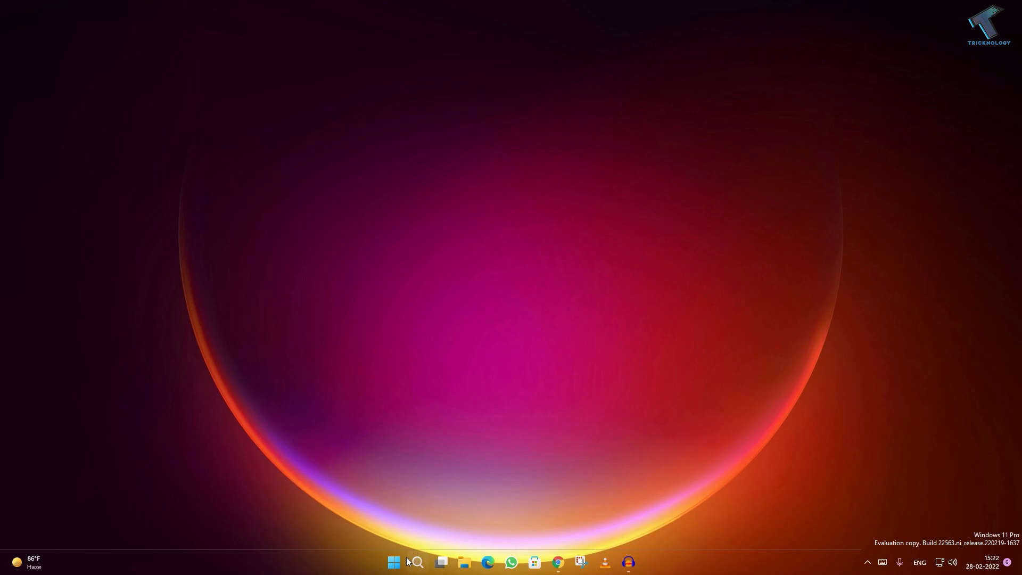
- Search the Start menu for 'regedit' so Registry Editor appears as the best match
click(392, 562)
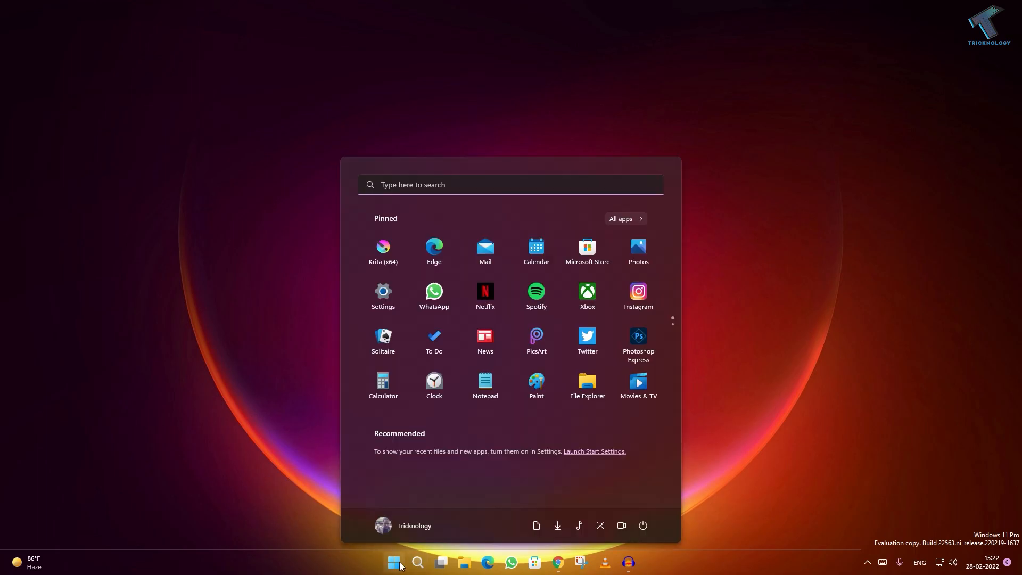
text(registry Editor)
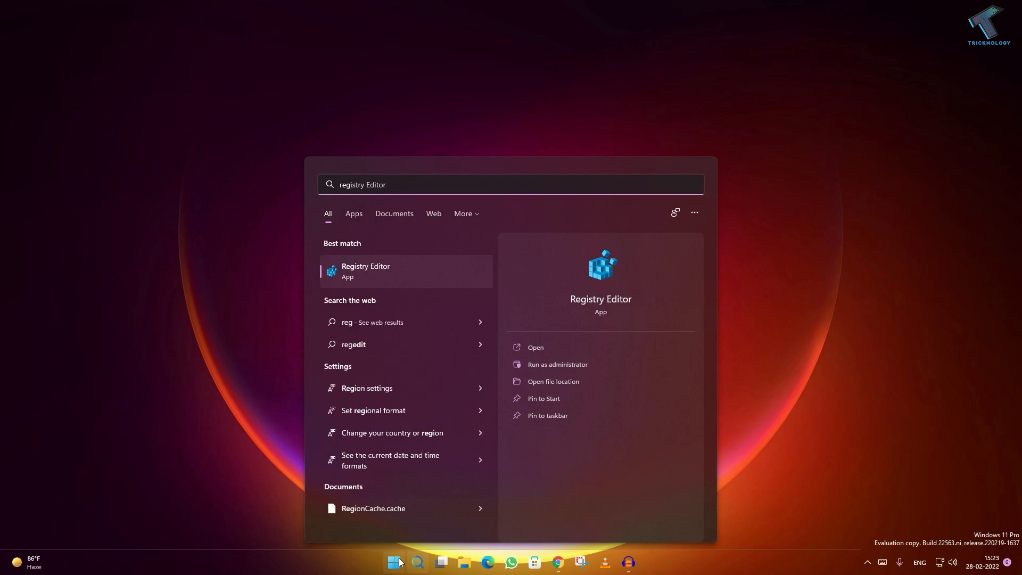
text(regedit)
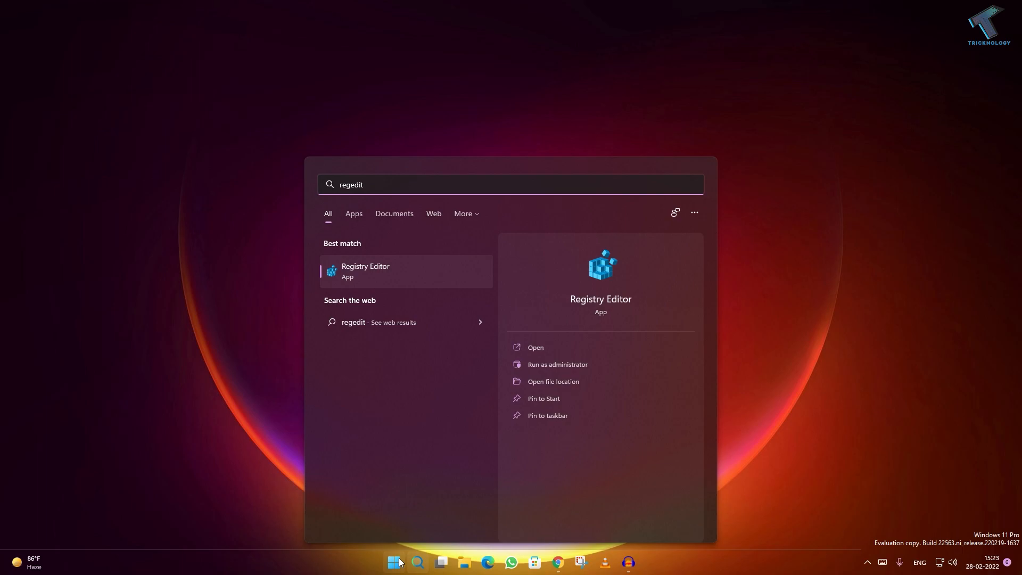
mouse_move(374, 279)
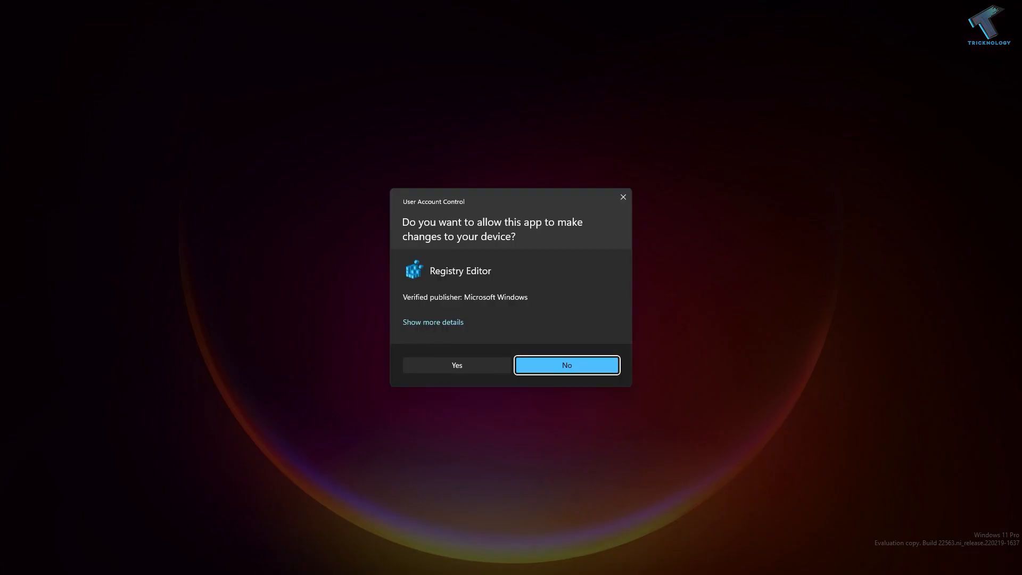
- Approve the User Account Control prompt so Registry Editor opens elevated
click(457, 365)
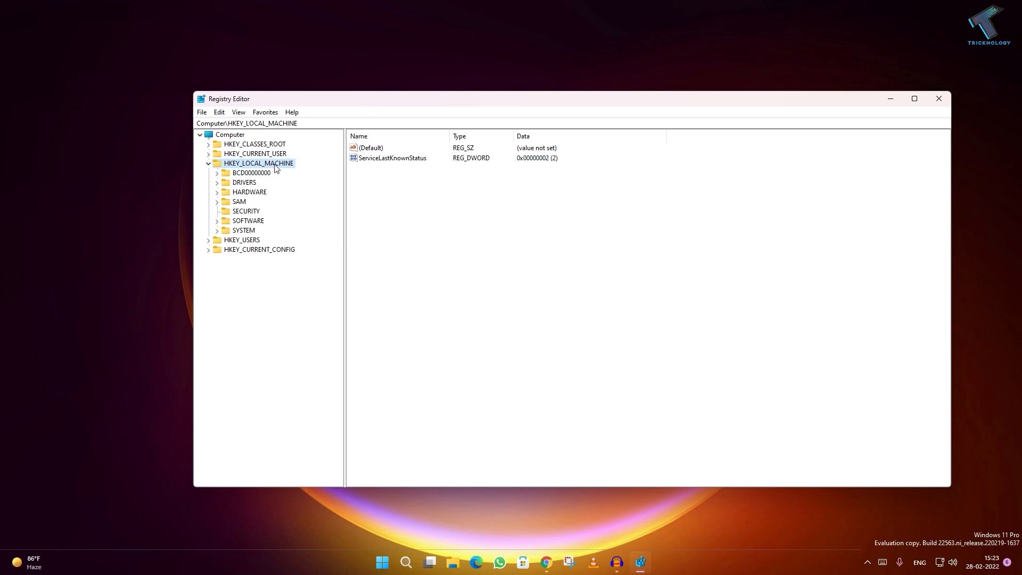
mouse_move(283, 162)
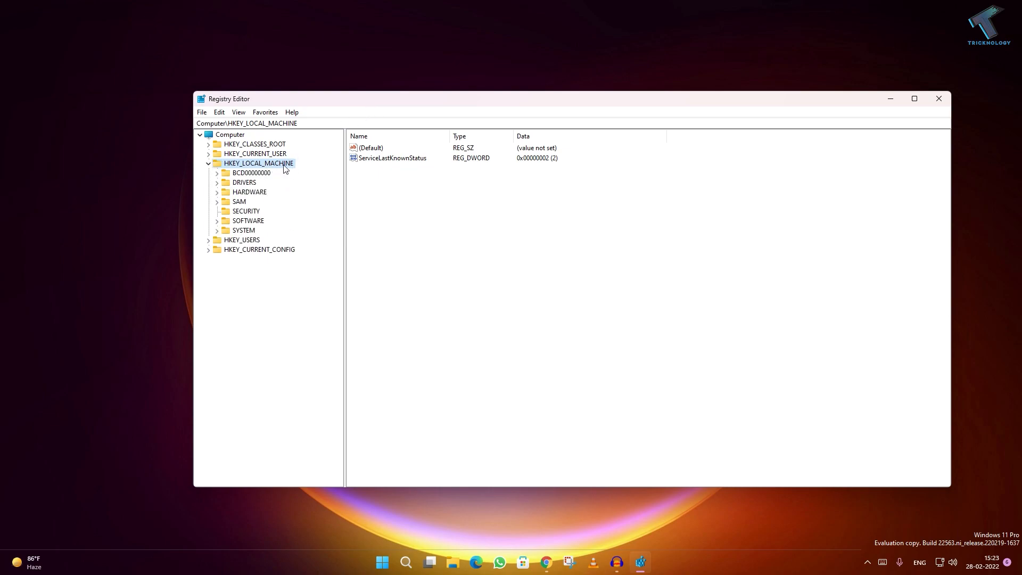
mouse_move(217, 232)
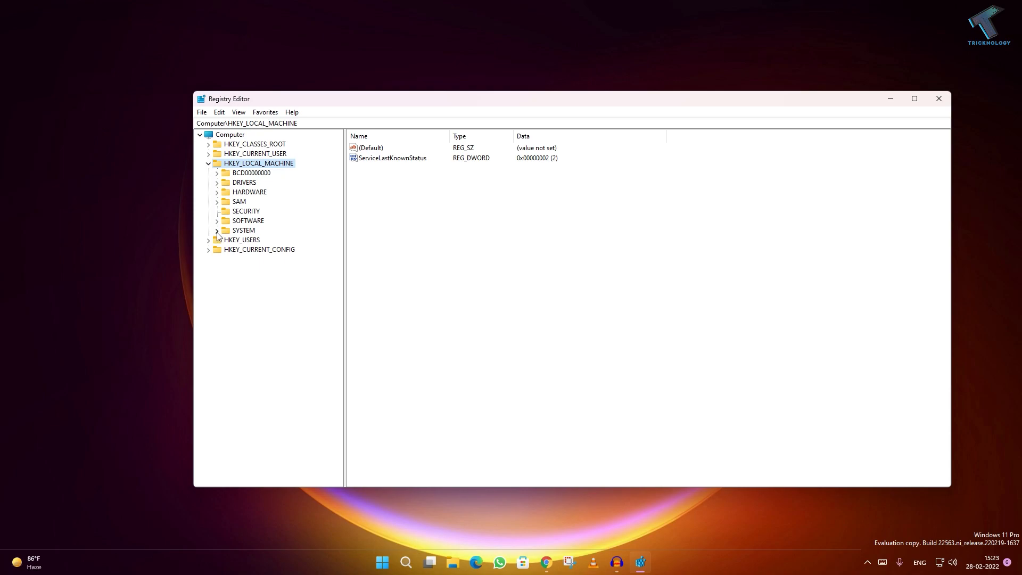
- Expand SYSTEM > CurrentControlSet > Services to reach the UASPStor key
click(217, 229)
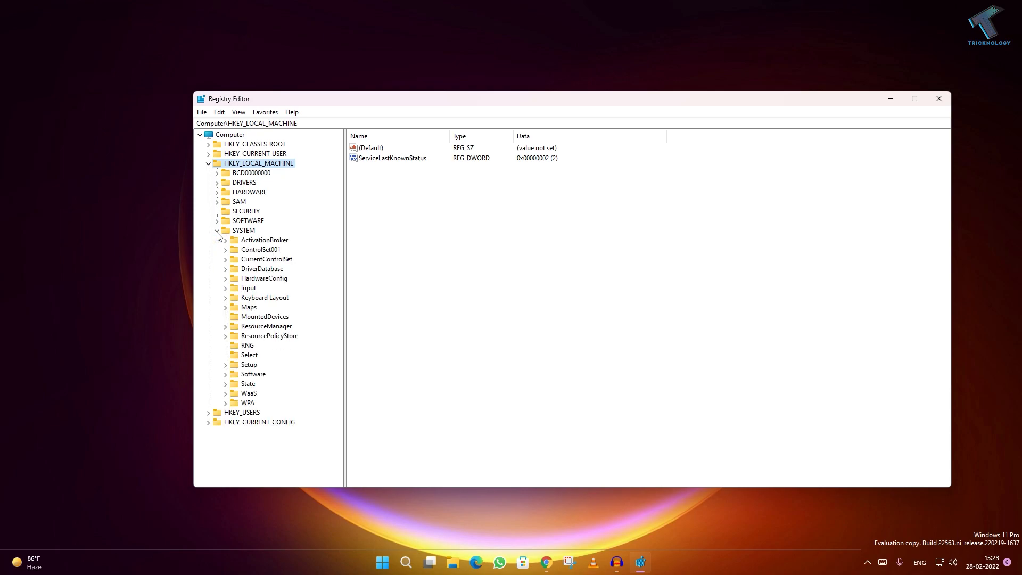
mouse_move(289, 264)
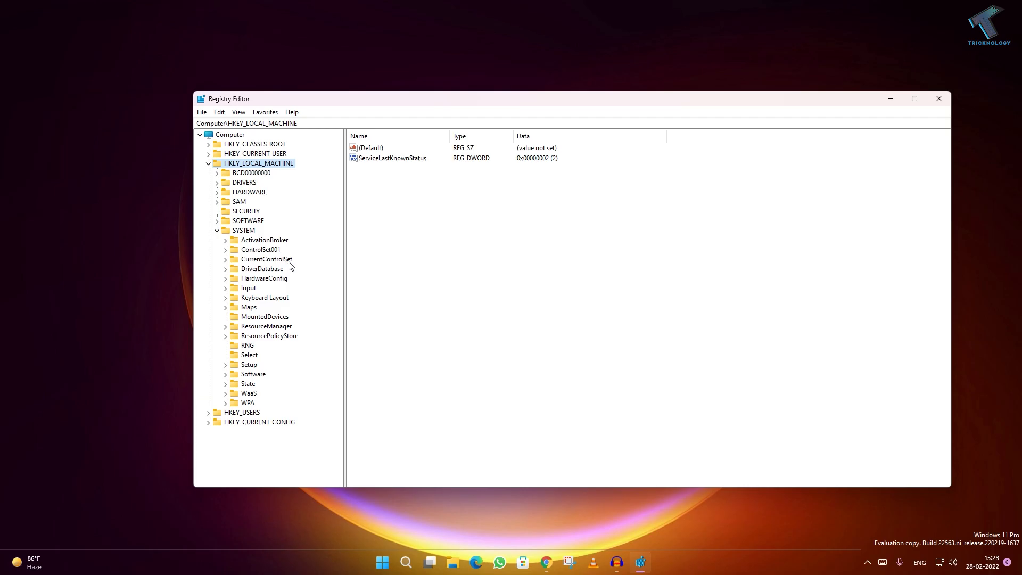
click(226, 259)
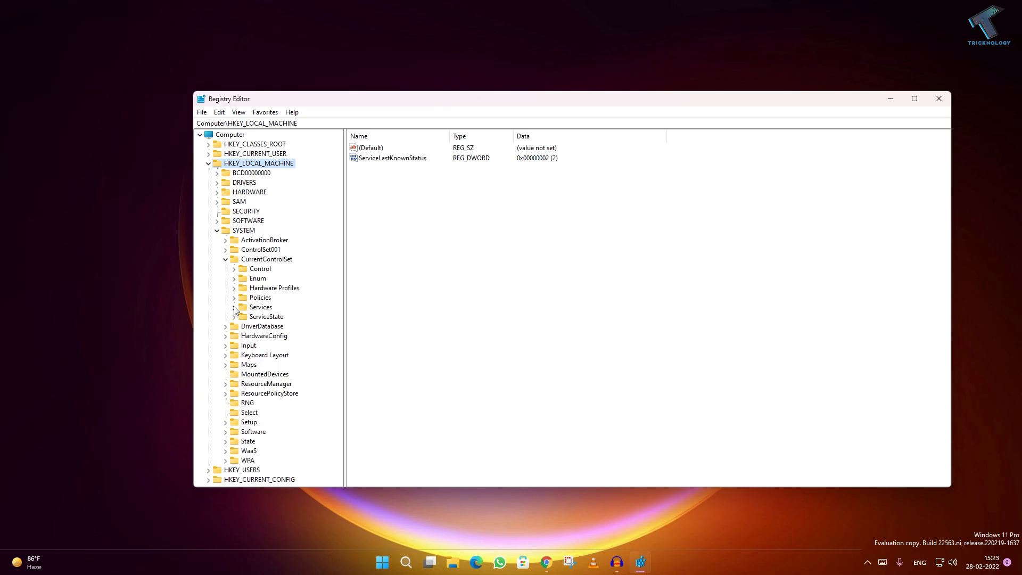
click(235, 307)
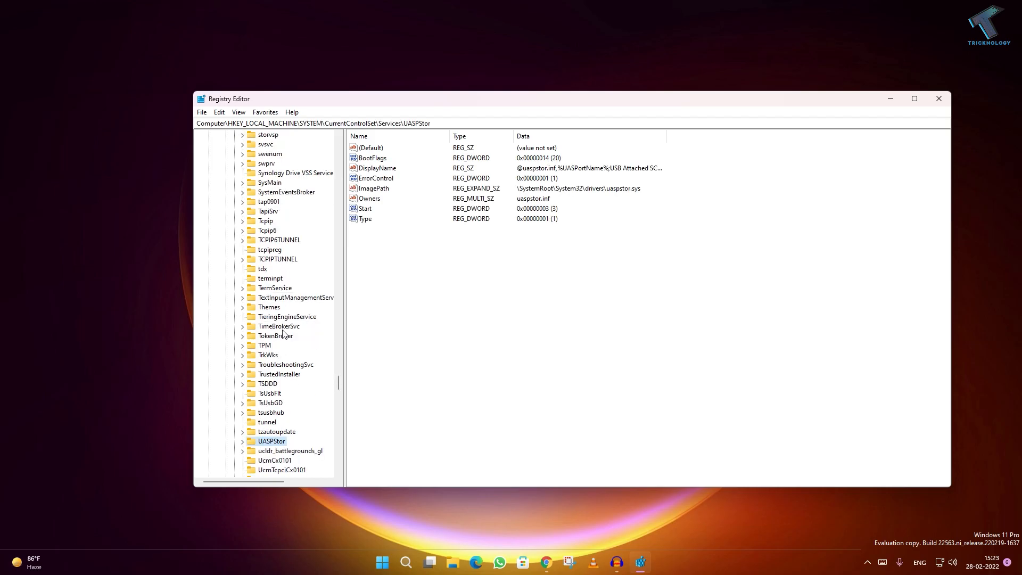
scroll(down, 3)
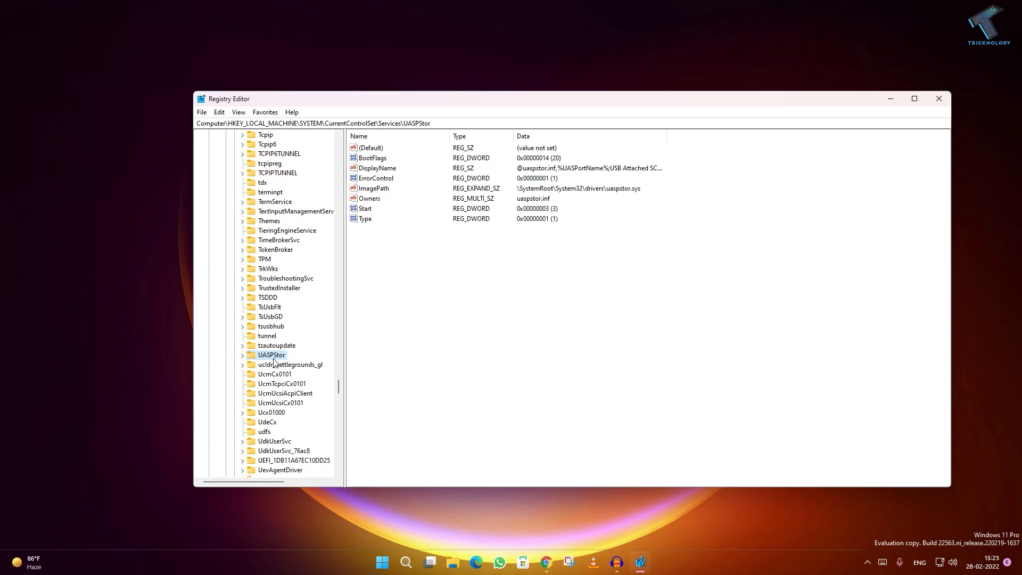
scroll(down, 3)
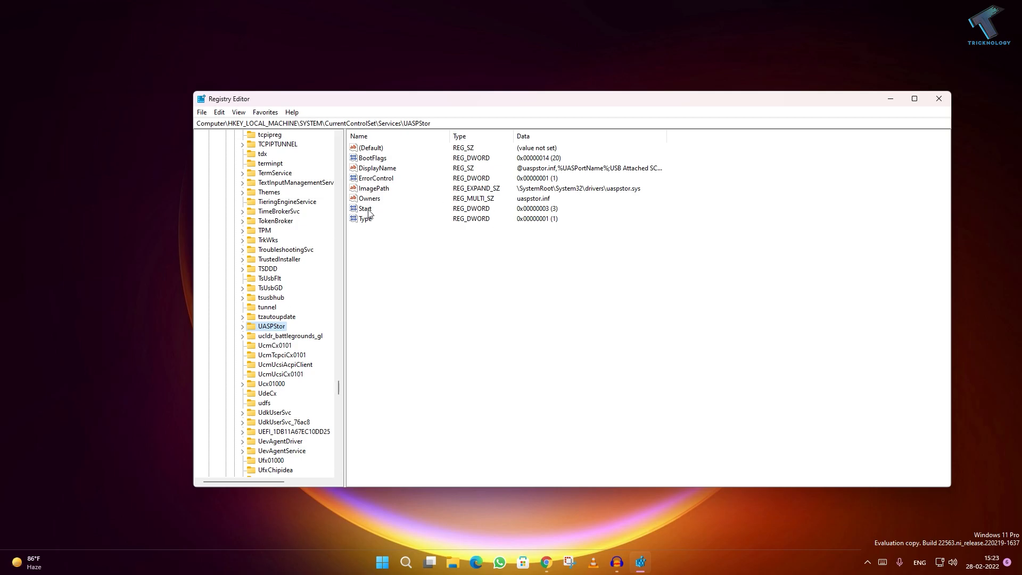
click(365, 209)
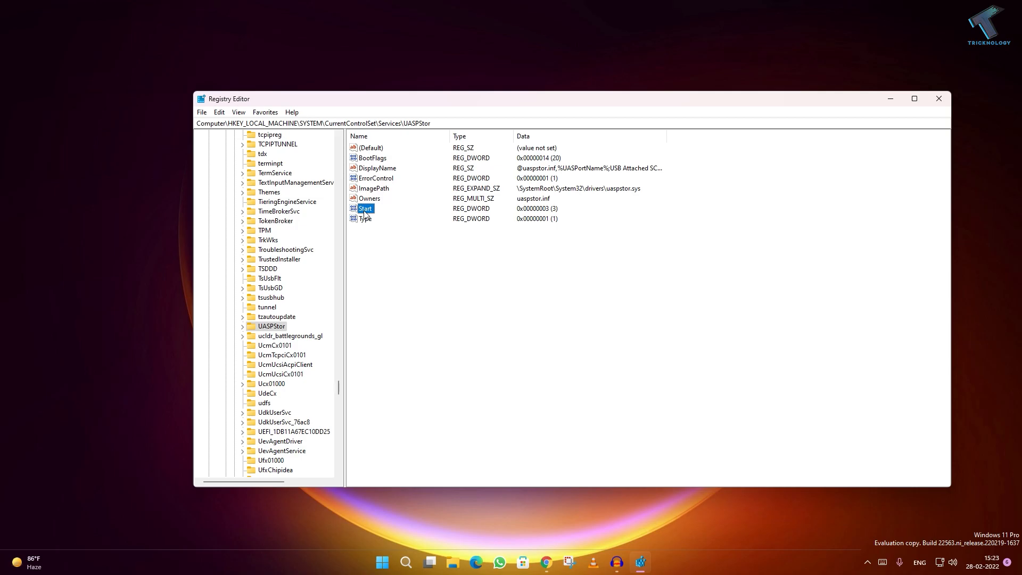
- Modify the UASPStor Start value, replacing 3 with 4, and confirm it
right_click(365, 208)
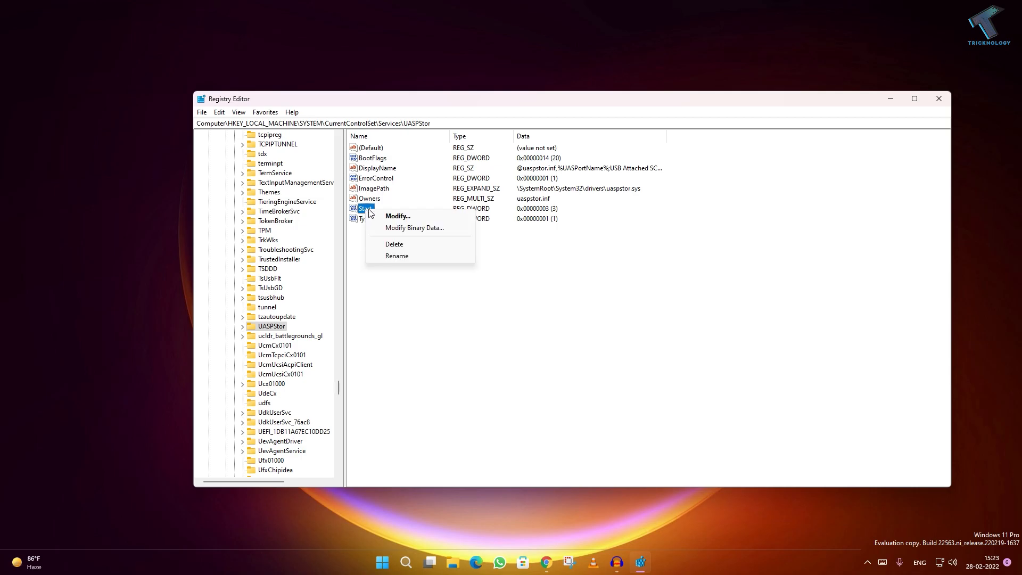
click(398, 215)
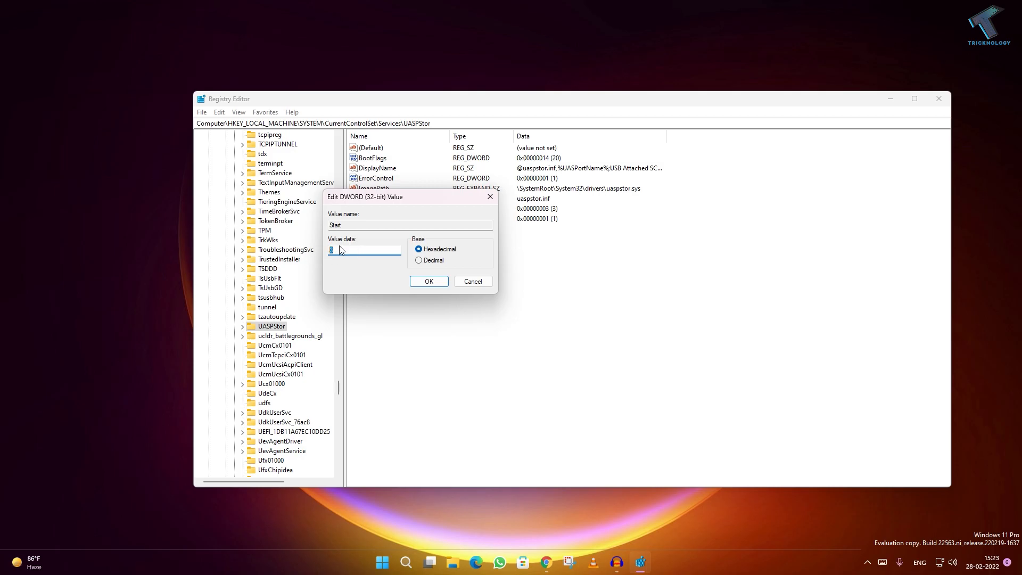
text(3)
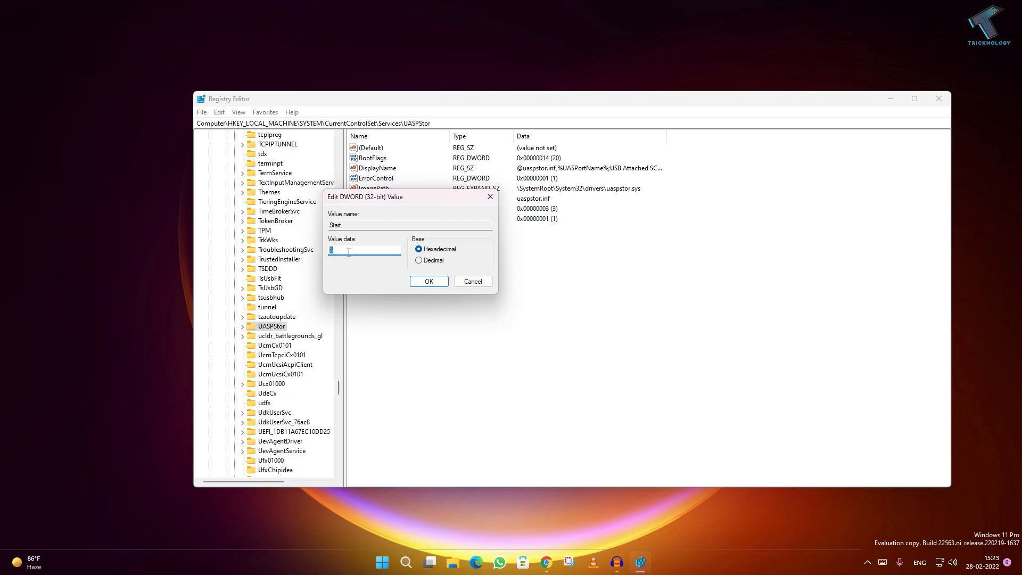
text(4)
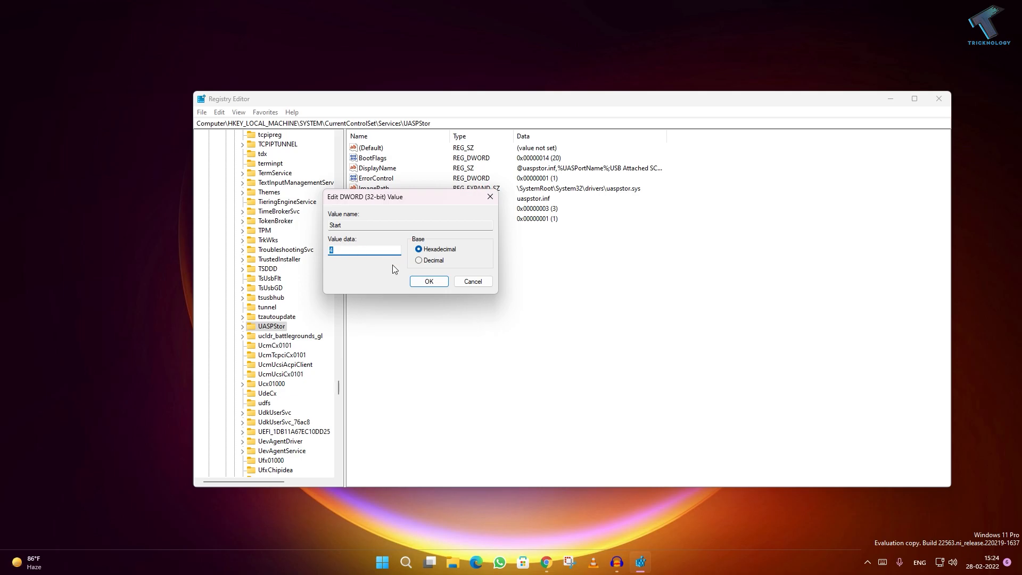
click(428, 281)
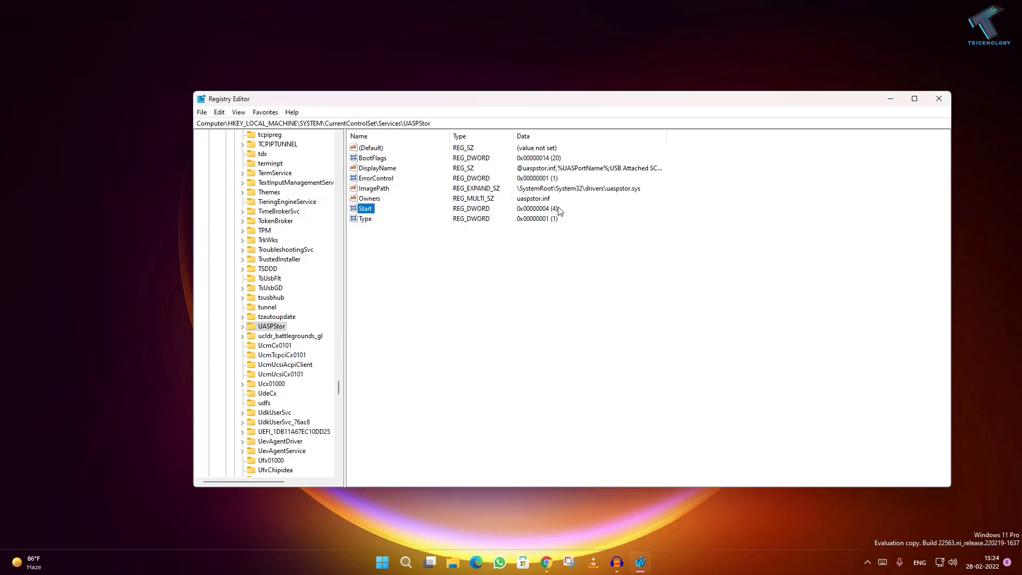